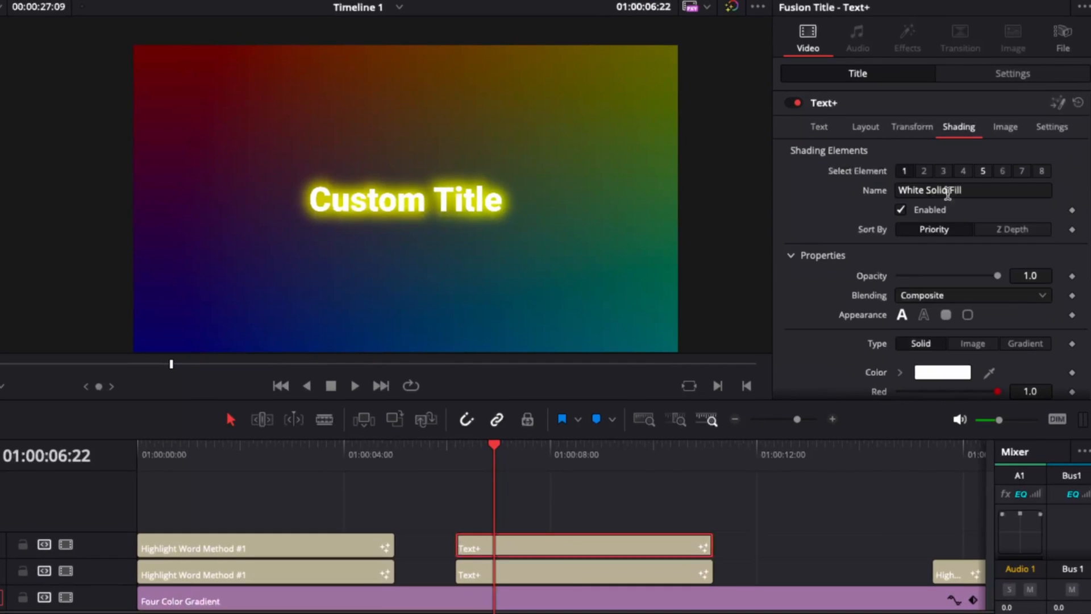
Step: Confirm the Glow shading element stays on and set the title's text colour back to white
scroll(down, 3)
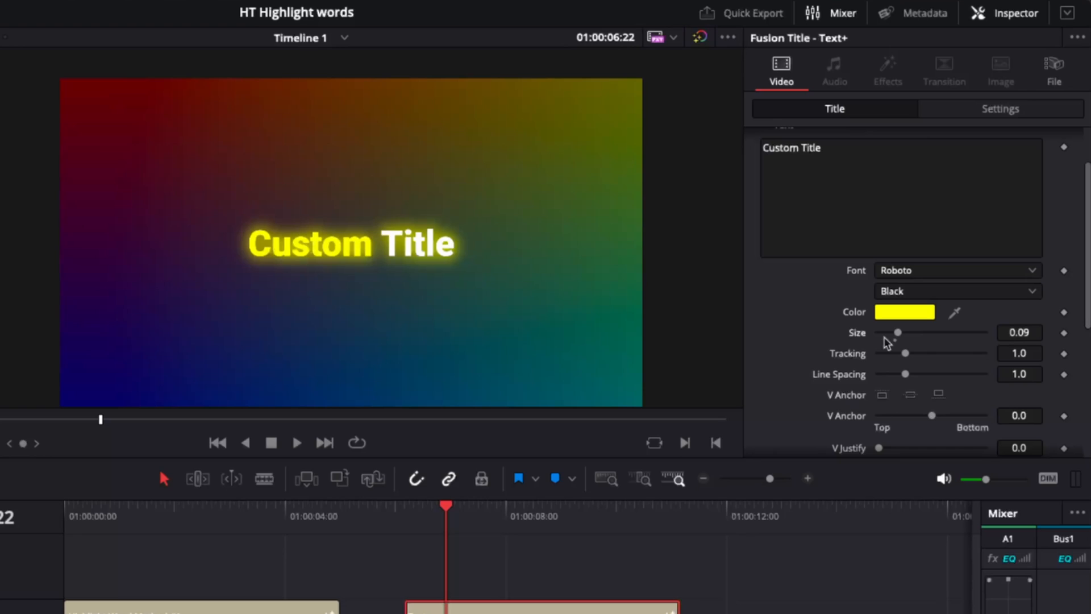
drag(898, 333, 916, 333)
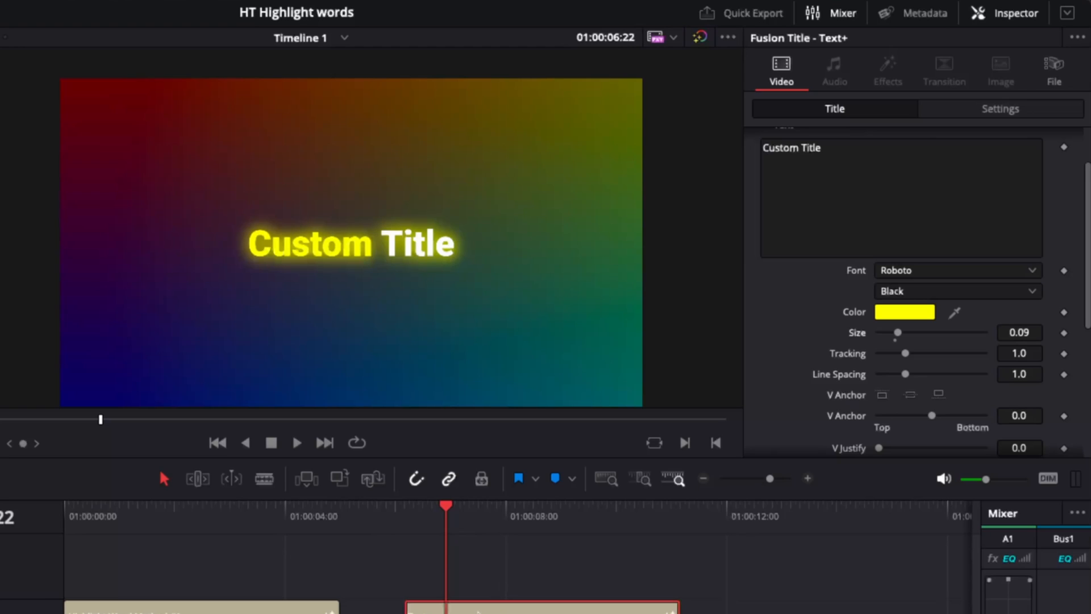
click(942, 166)
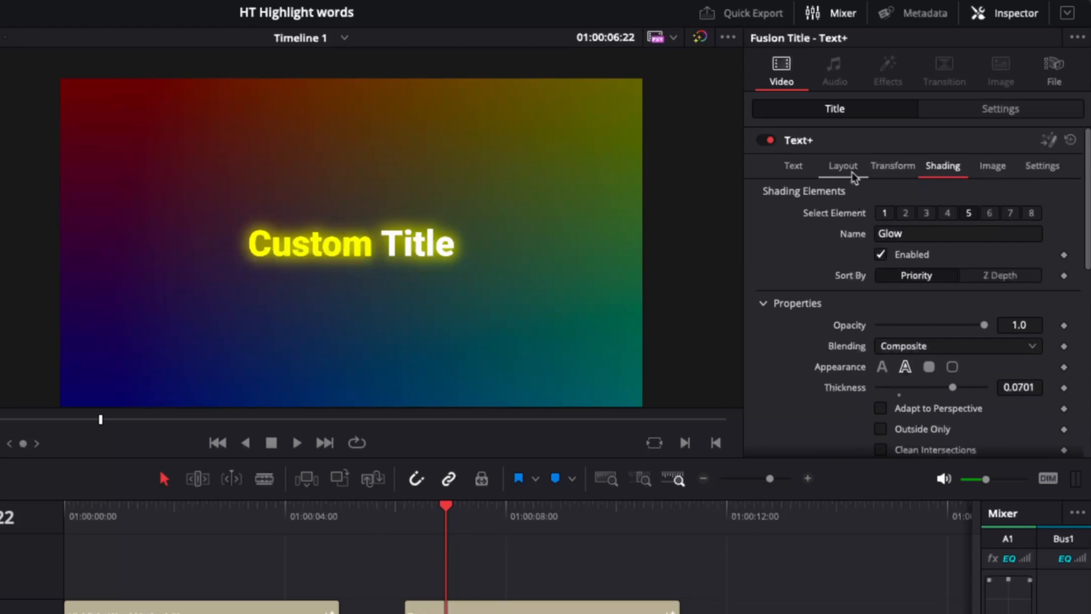
click(793, 166)
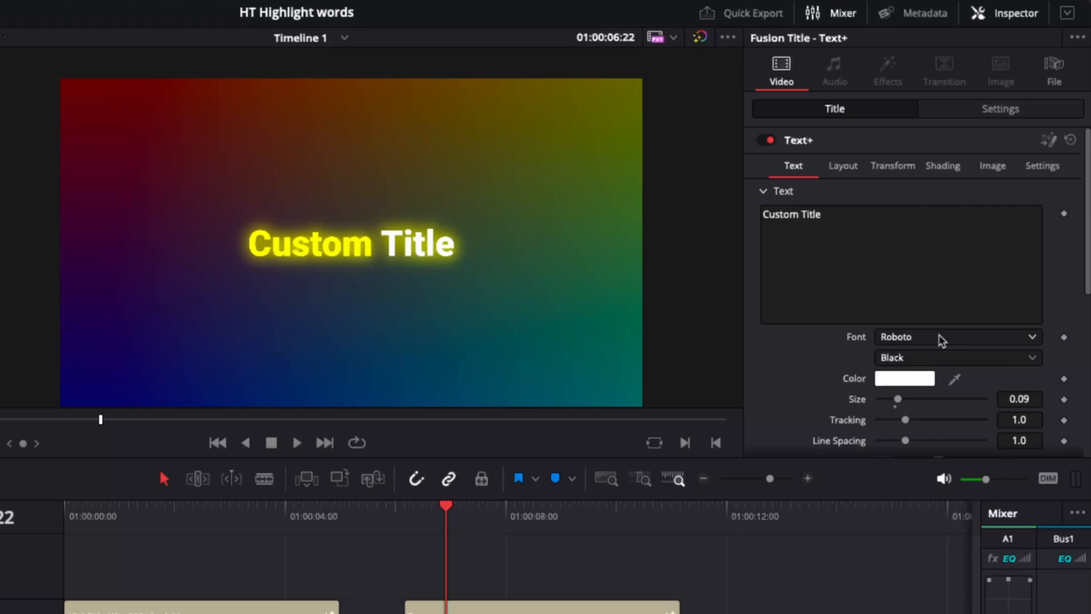
click(957, 336)
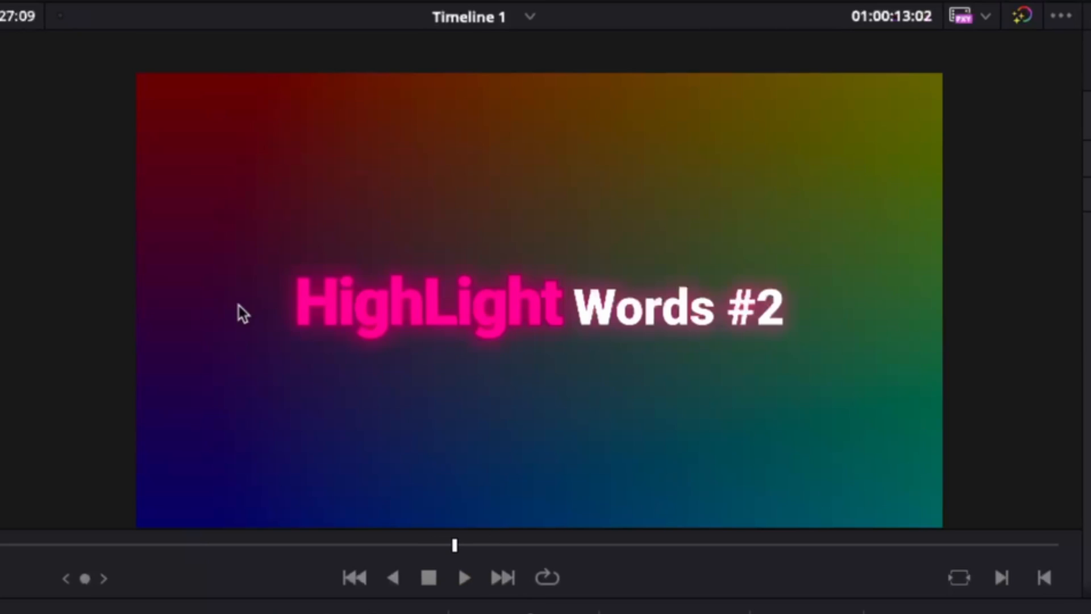
mouse_move(374, 300)
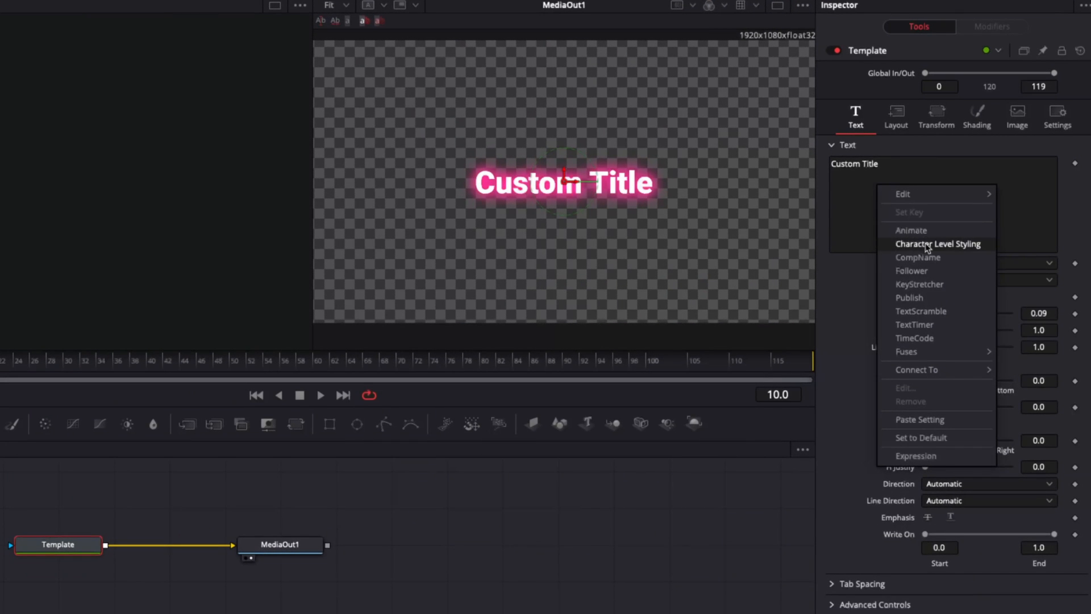
Step: Add Character Level Styling and colour the word 'Custom' pink
click(938, 243)
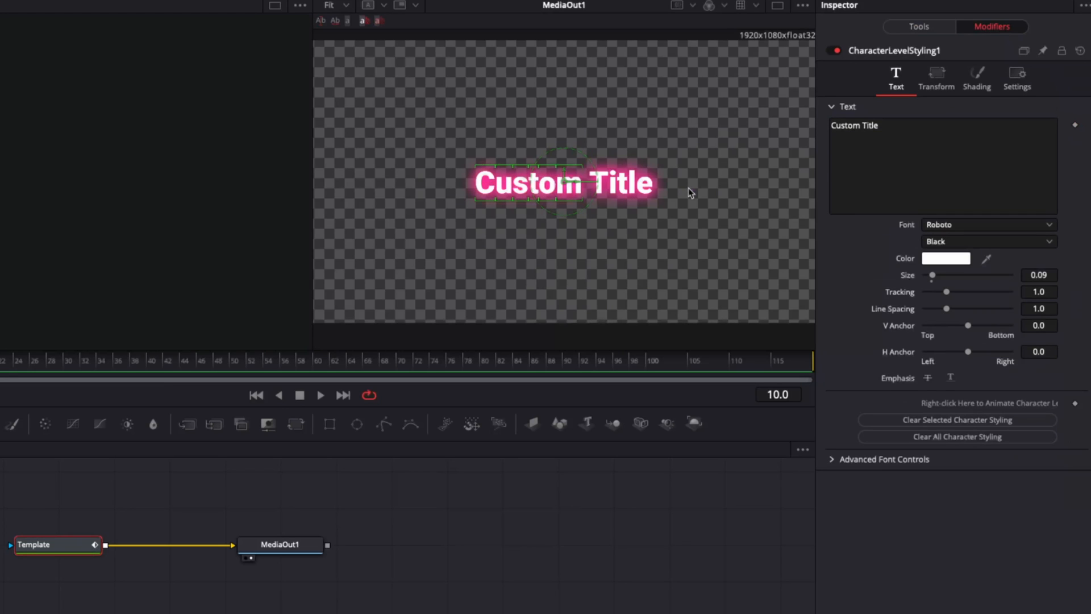
click(946, 258)
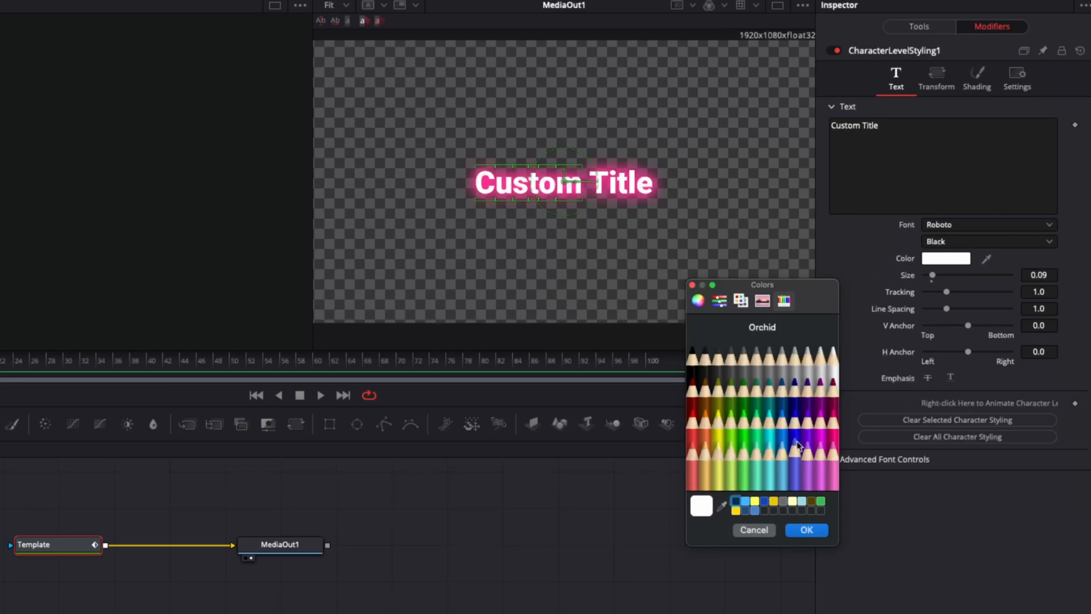
click(806, 530)
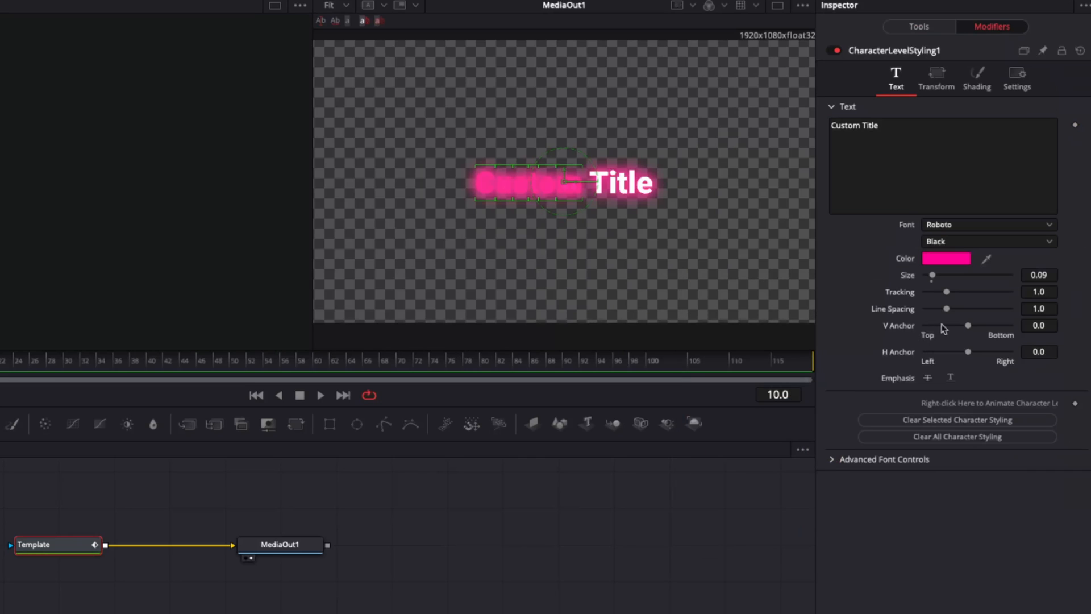
click(976, 77)
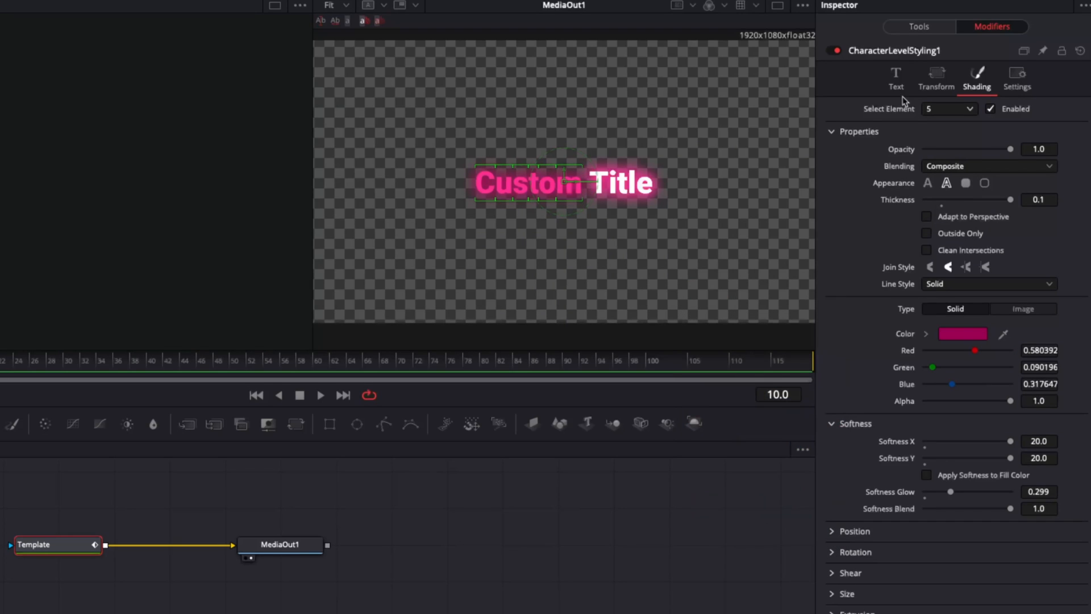
Step: Enlarge the word 'Custom' to size 0.165, larger than 'Title'
click(896, 79)
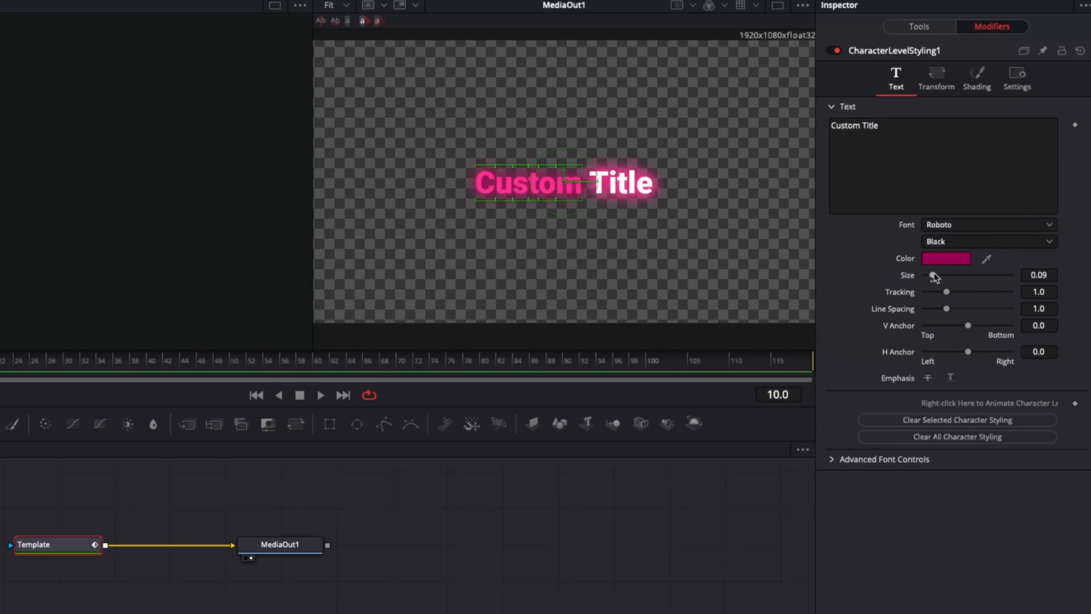
drag(947, 275, 962, 275)
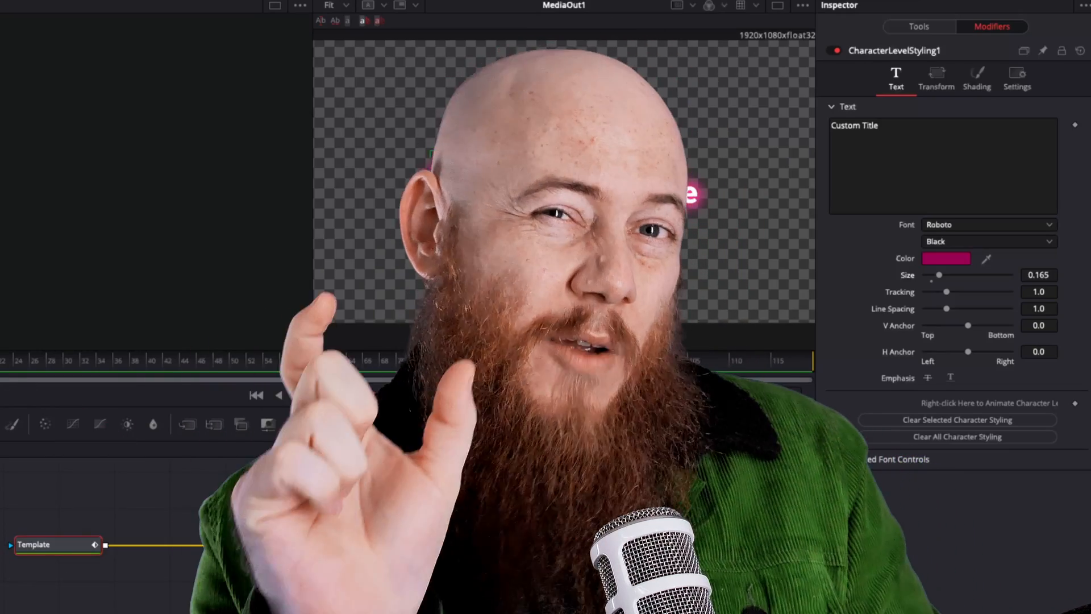
click(321, 394)
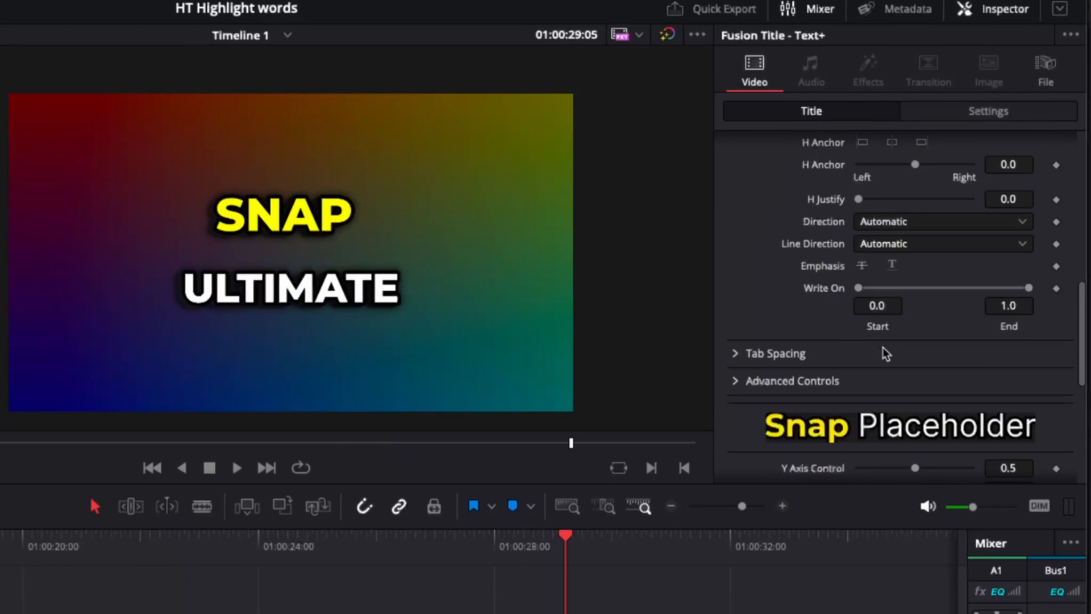
Step: Turn emphasis off SNAP and move the highlight range to 0.339–1.0 so ULTIMATE is yellow
scroll(down, 3)
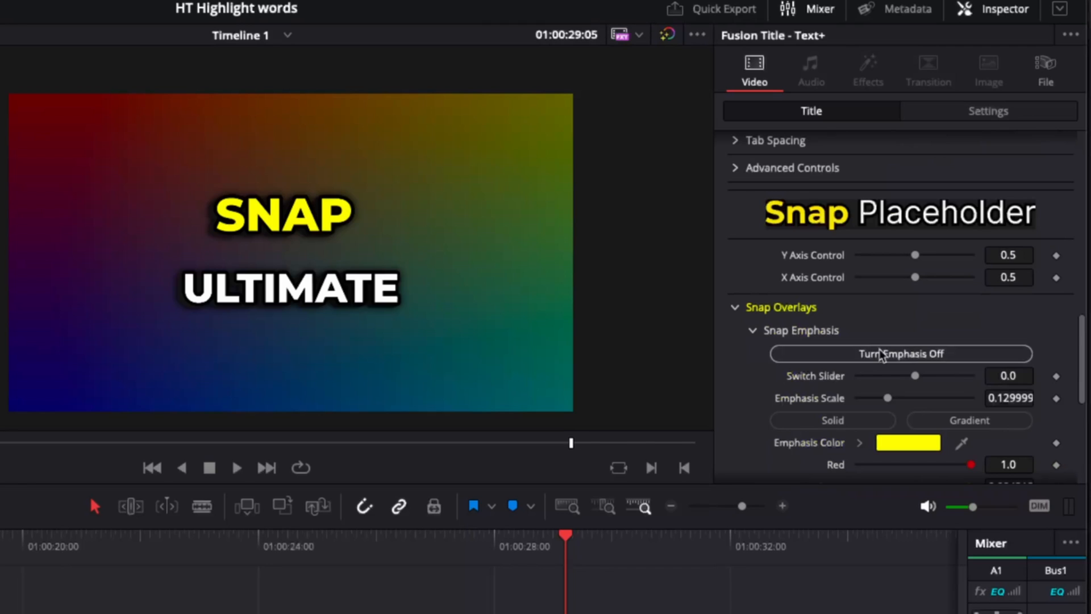
click(900, 352)
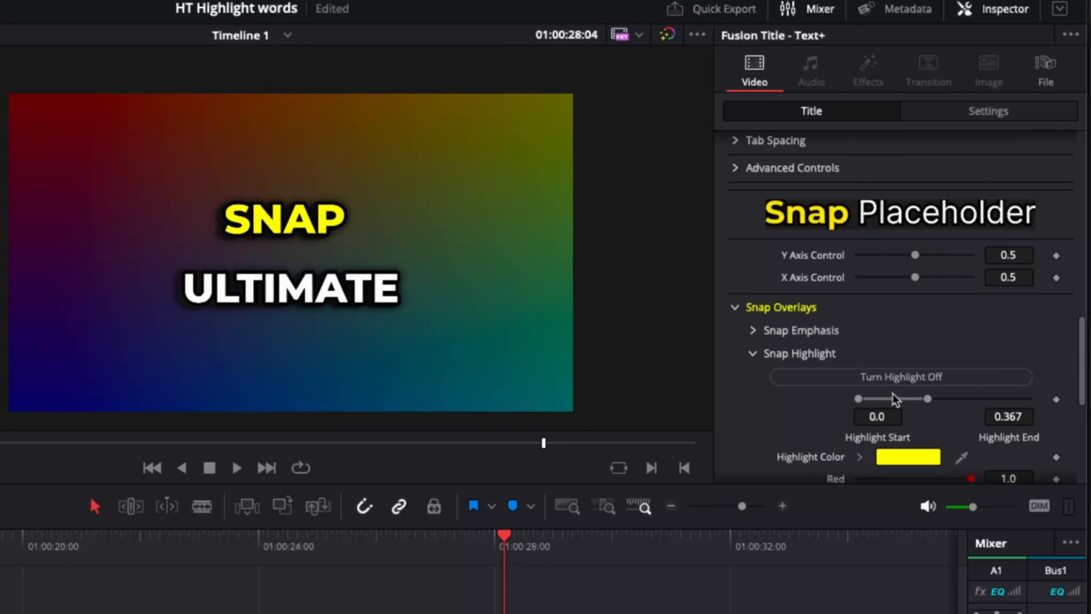
scroll(down, 3)
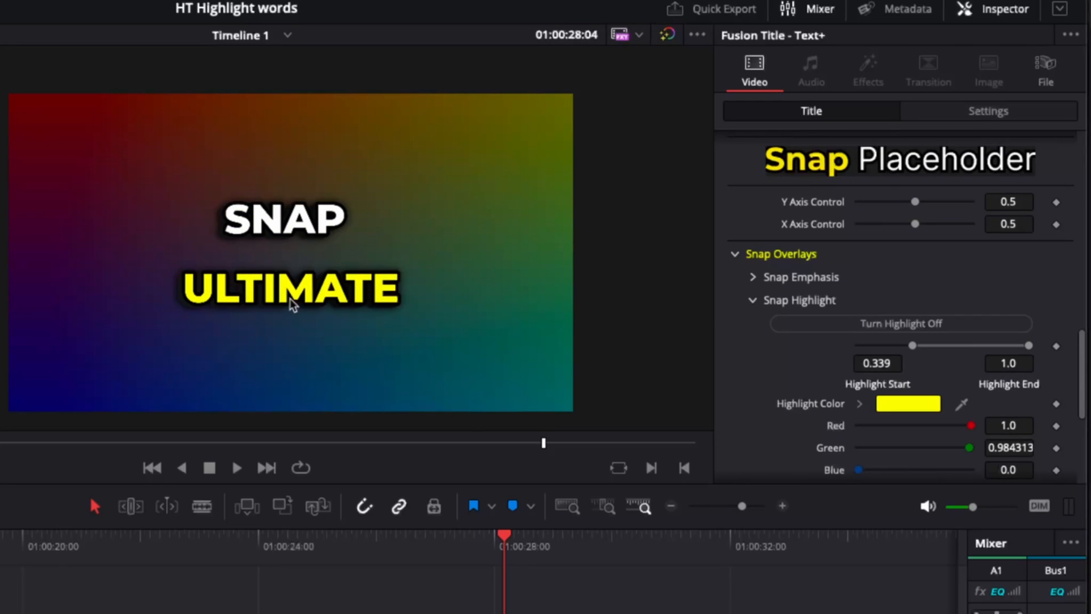
mouse_move(374, 306)
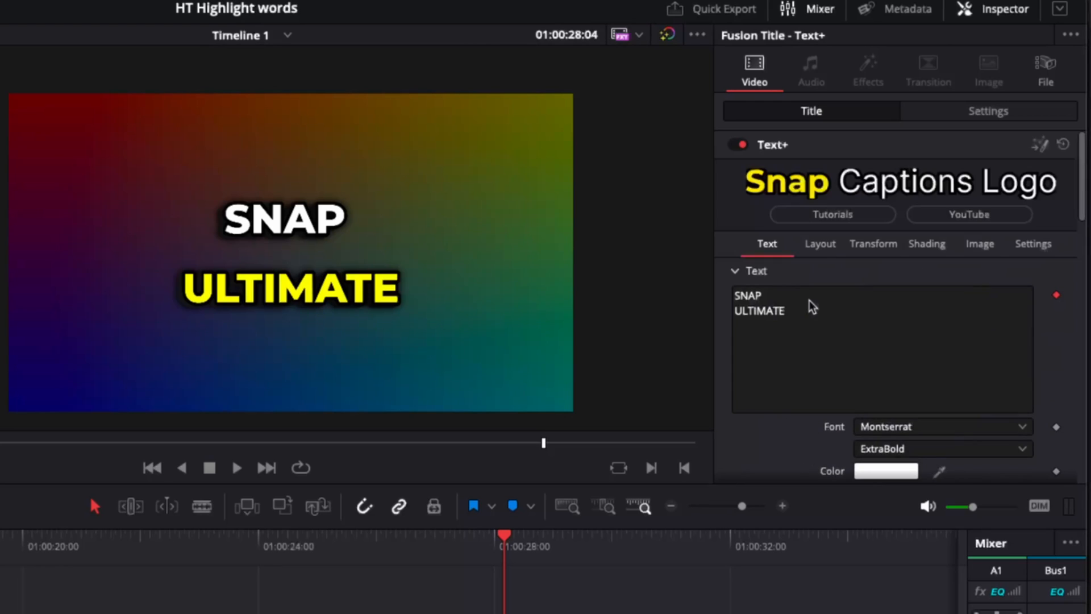
Step: Set the title font to Roboto Bold and turn on the red circle draw-on
click(940, 213)
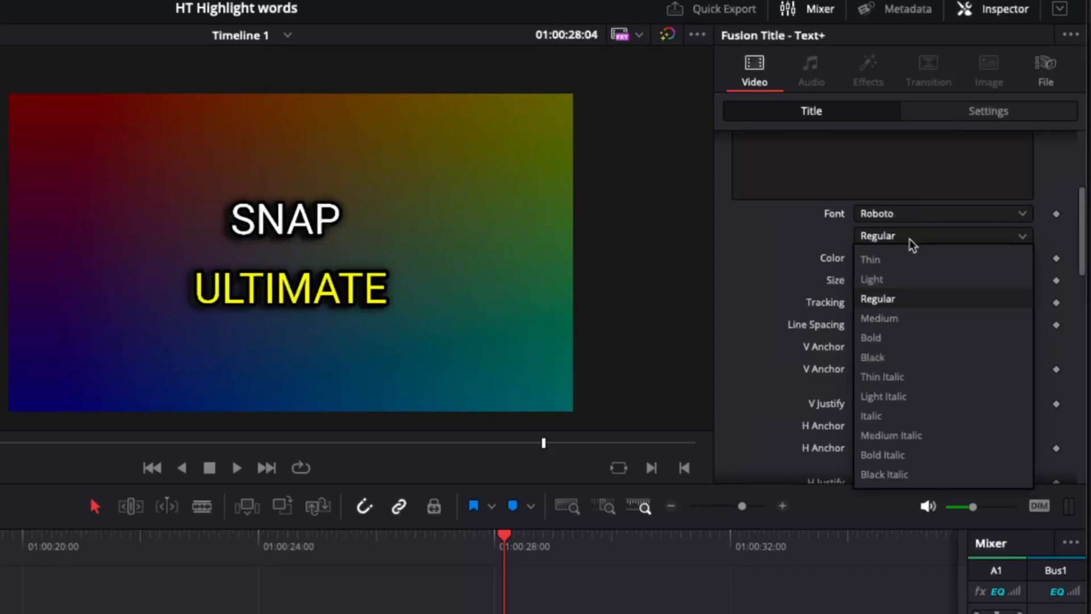
click(870, 338)
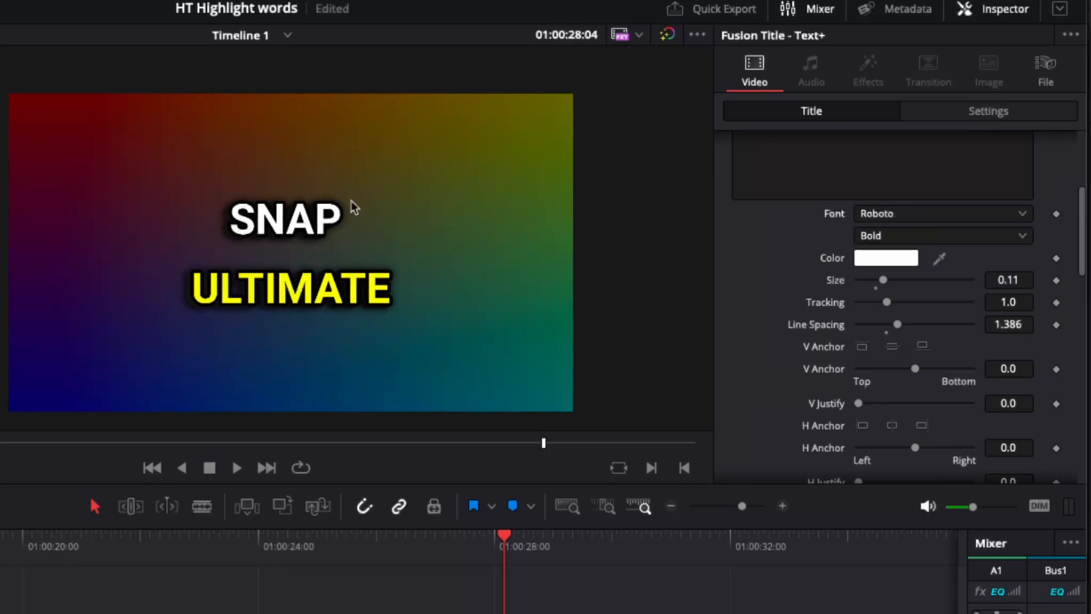
mouse_move(220, 165)
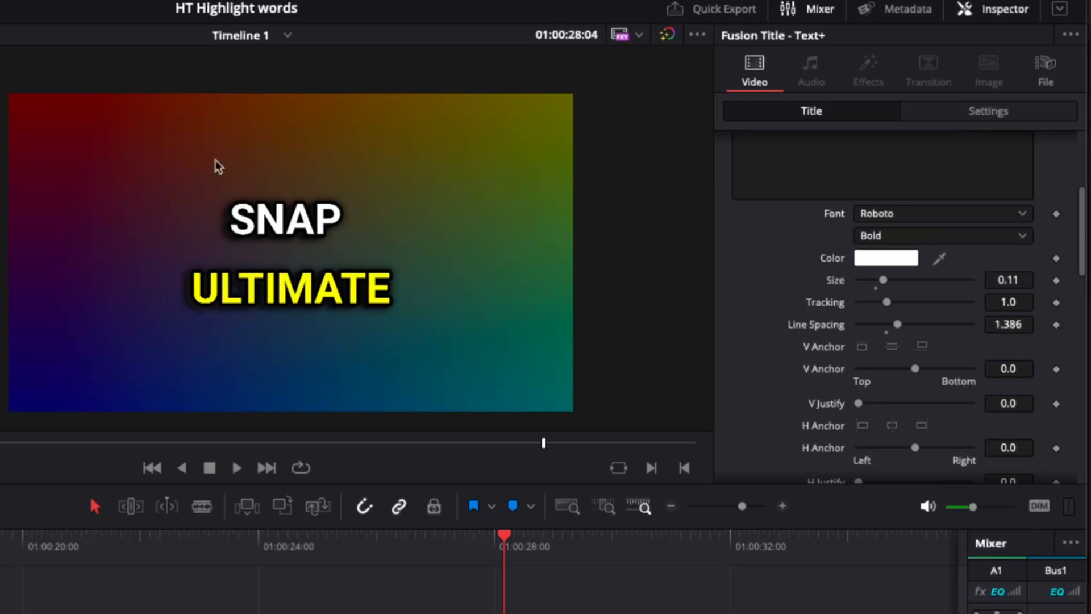
mouse_move(449, 197)
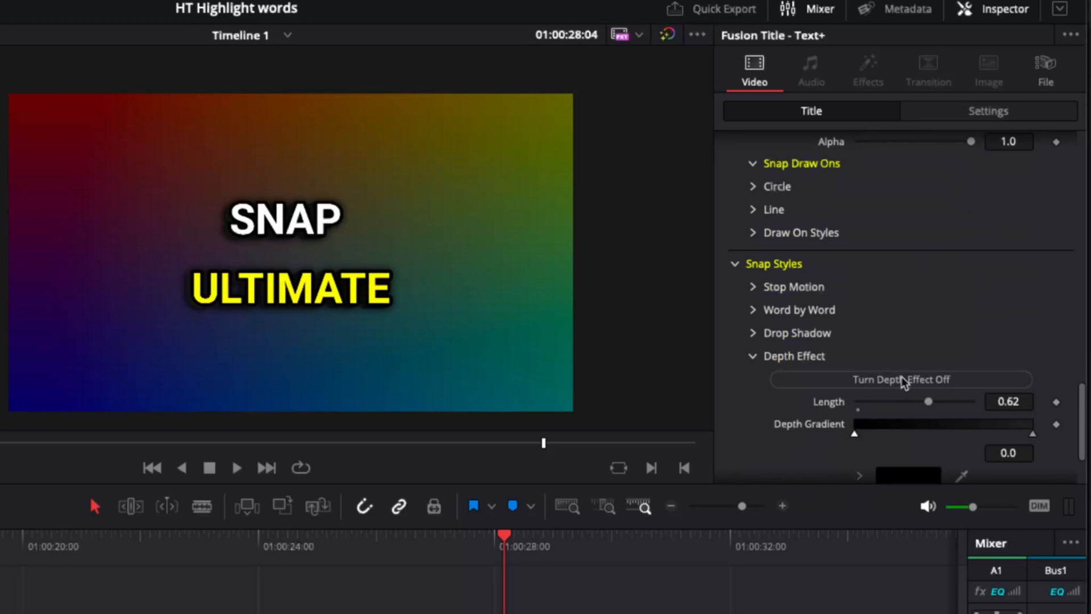
click(754, 185)
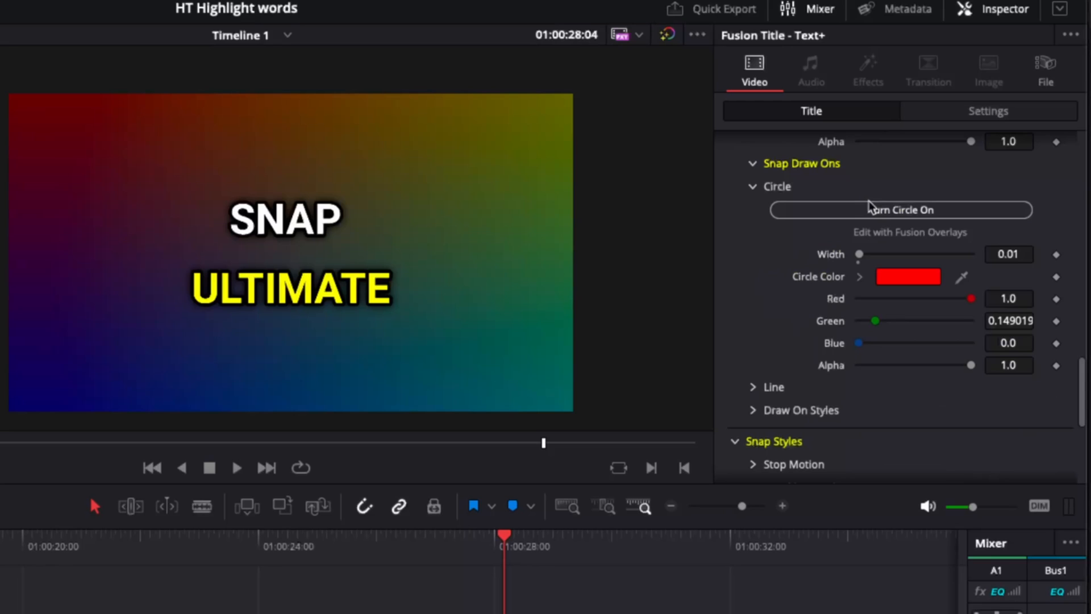
click(900, 209)
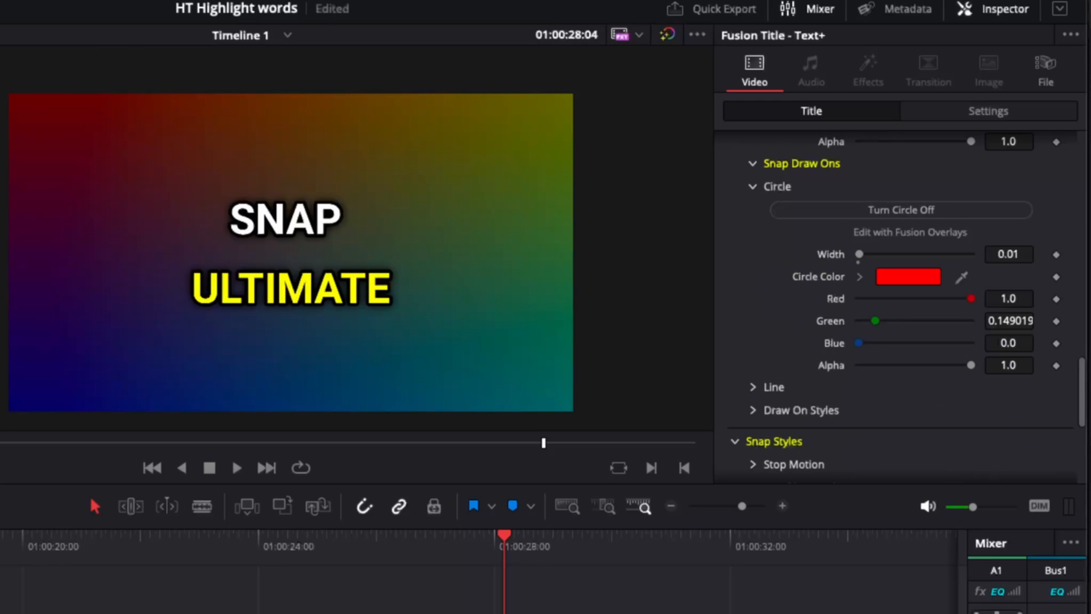